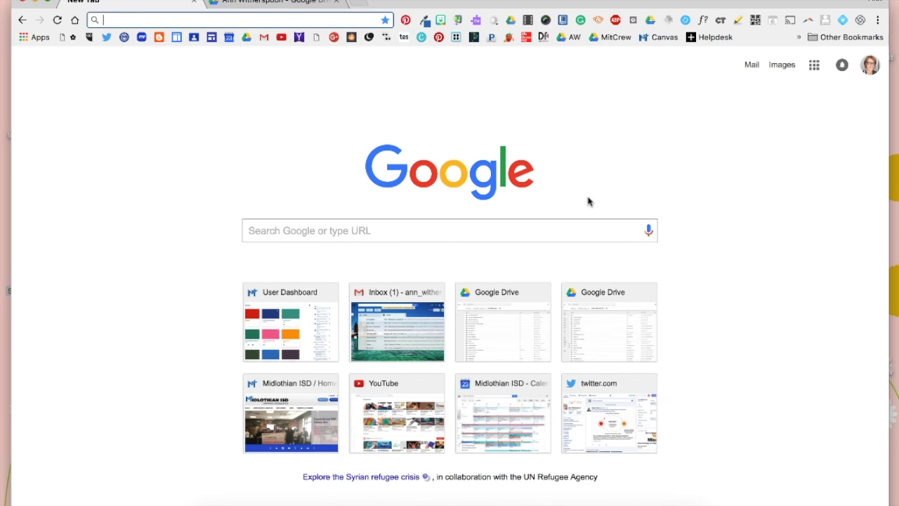
pyautogui.moveTo(565, 198)
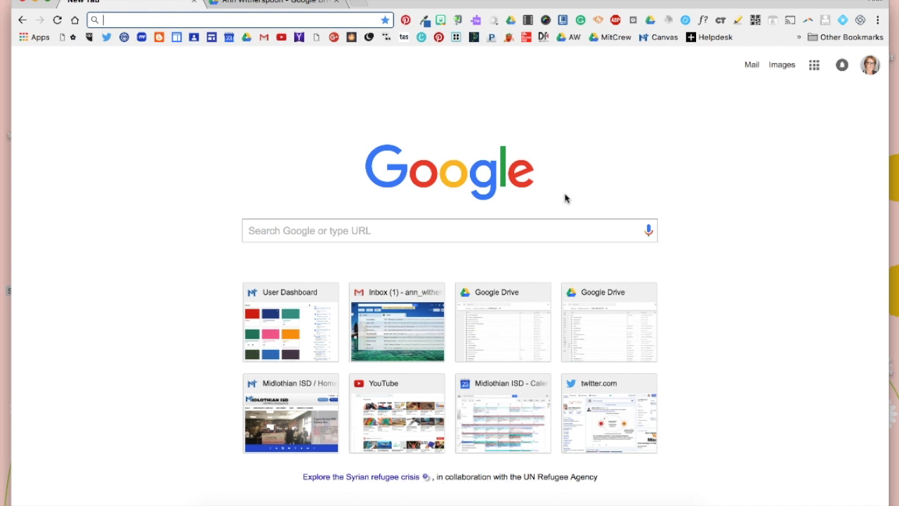
pyautogui.moveTo(531, 190)
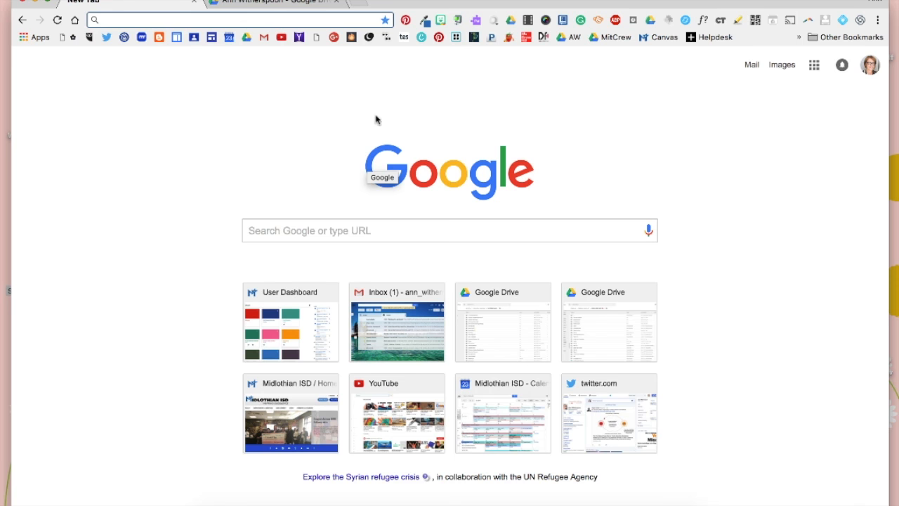
pyautogui.moveTo(39, 50)
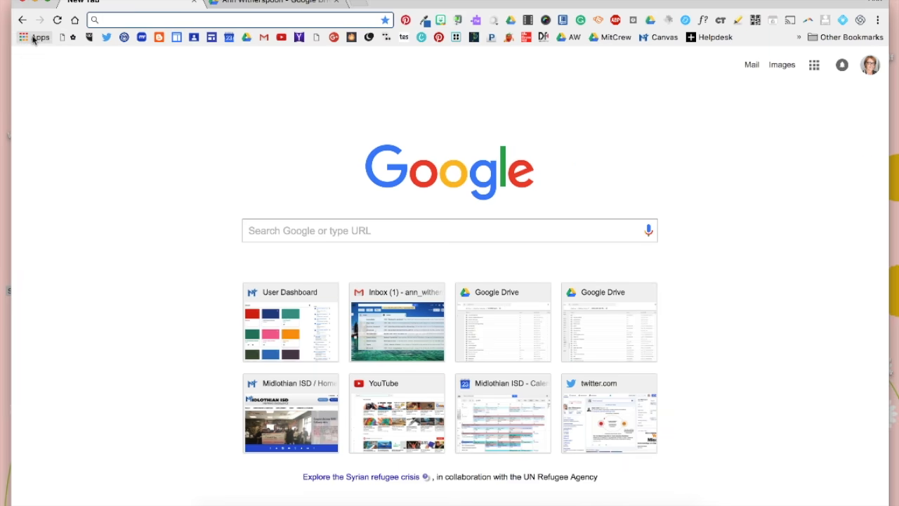
pyautogui.moveTo(273, 42)
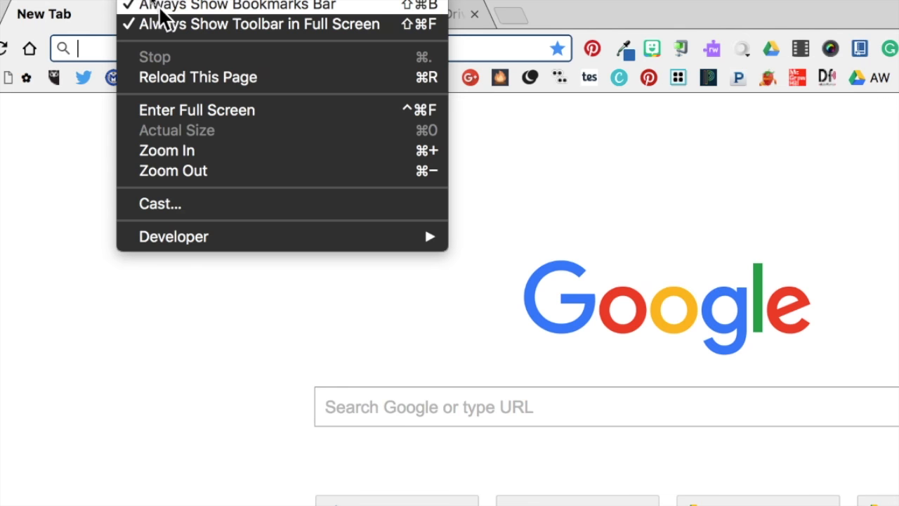
pyautogui.moveTo(225, 14)
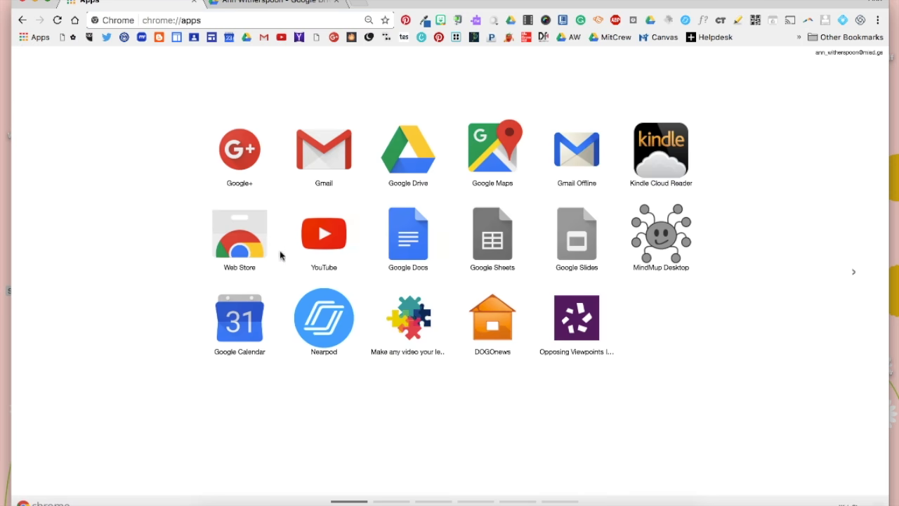
# Step: Find 'kami' in the Chrome Web Store and install Kami - PDF and Document Markup
pyautogui.click(239, 232)
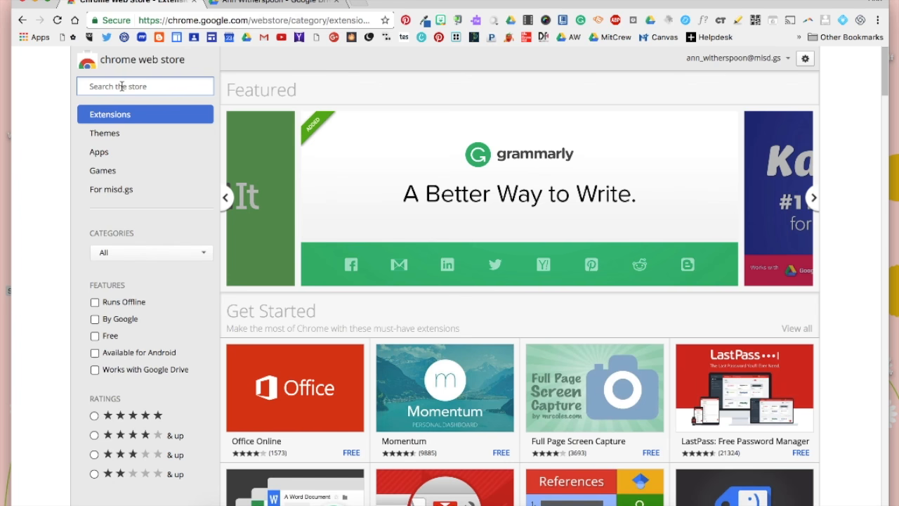
pyautogui.write('kami')
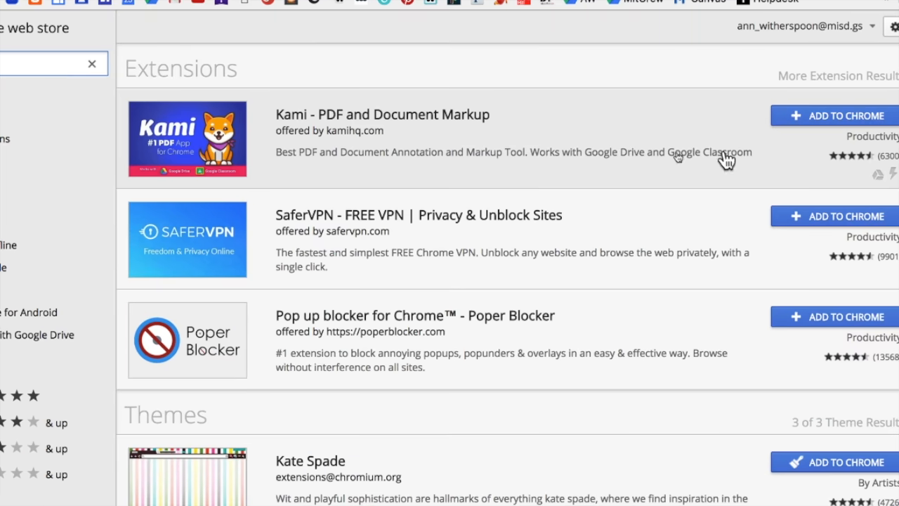
pyautogui.click(844, 116)
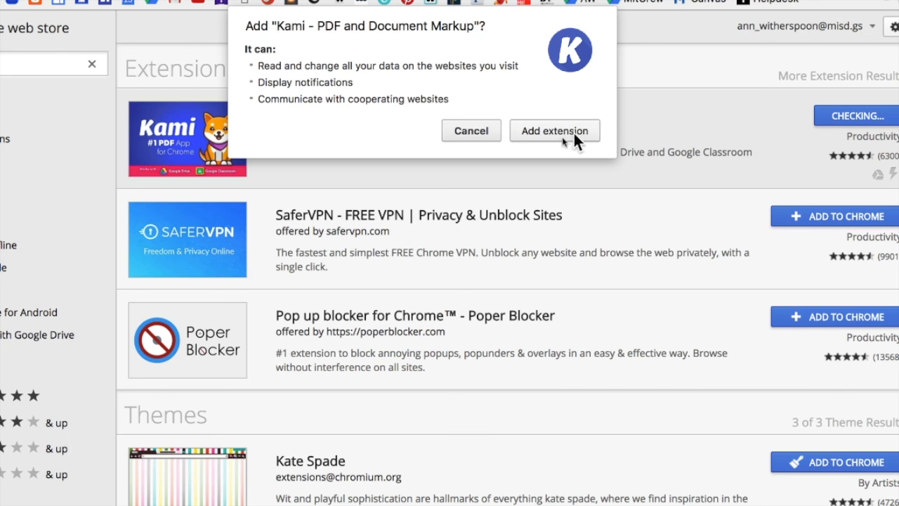
pyautogui.click(554, 131)
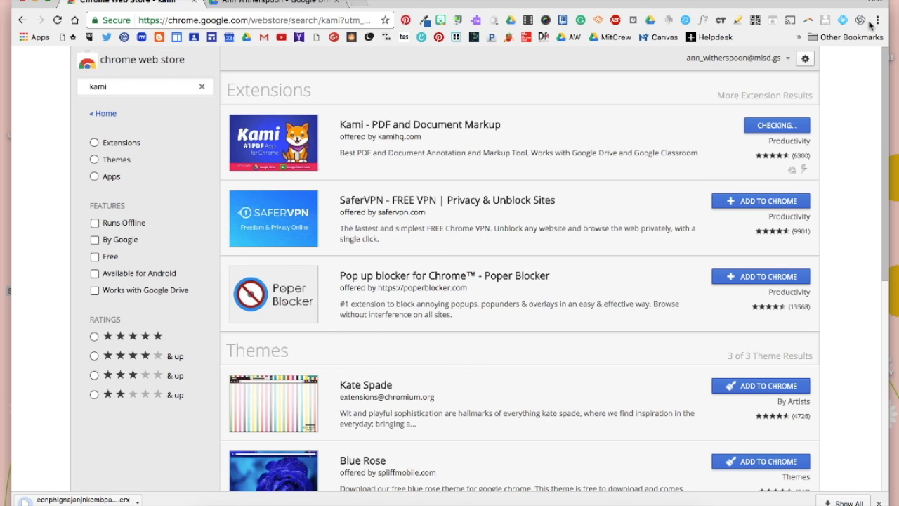
pyautogui.moveTo(874, 11)
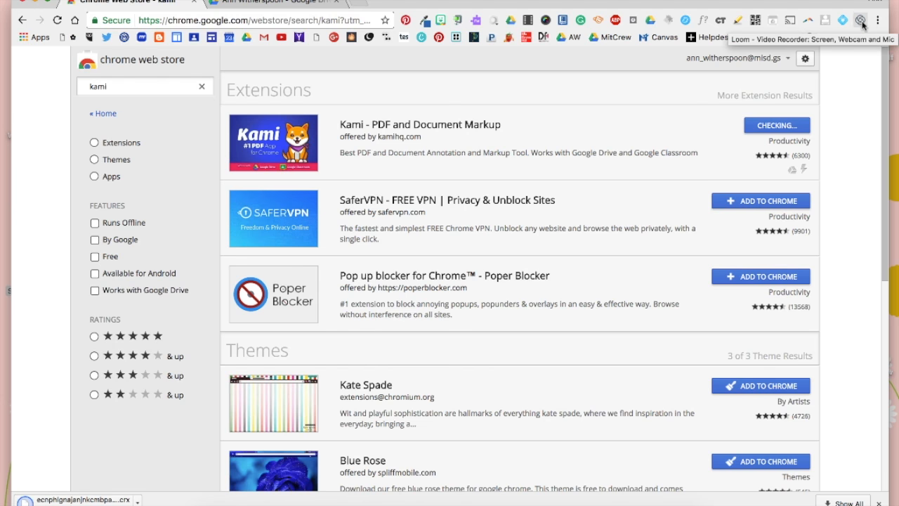
pyautogui.click(776, 125)
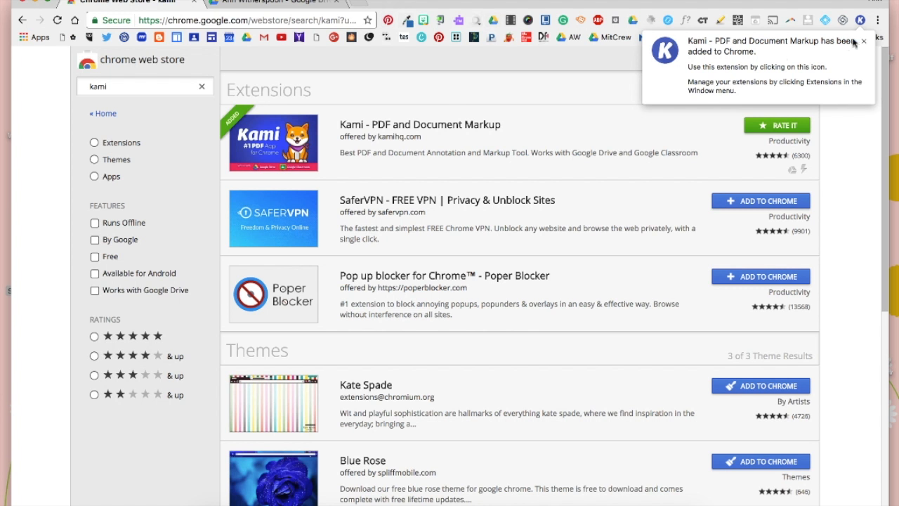
pyautogui.moveTo(740, 67)
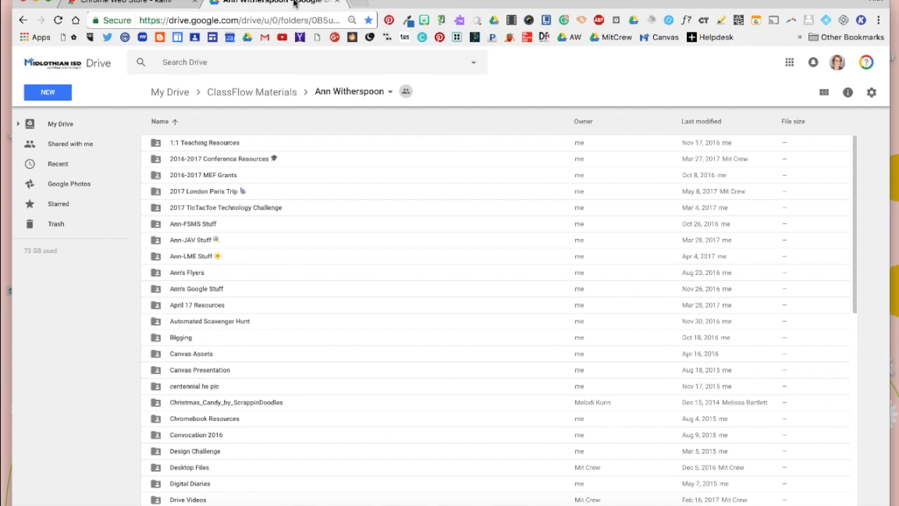
pyautogui.moveTo(453, 101)
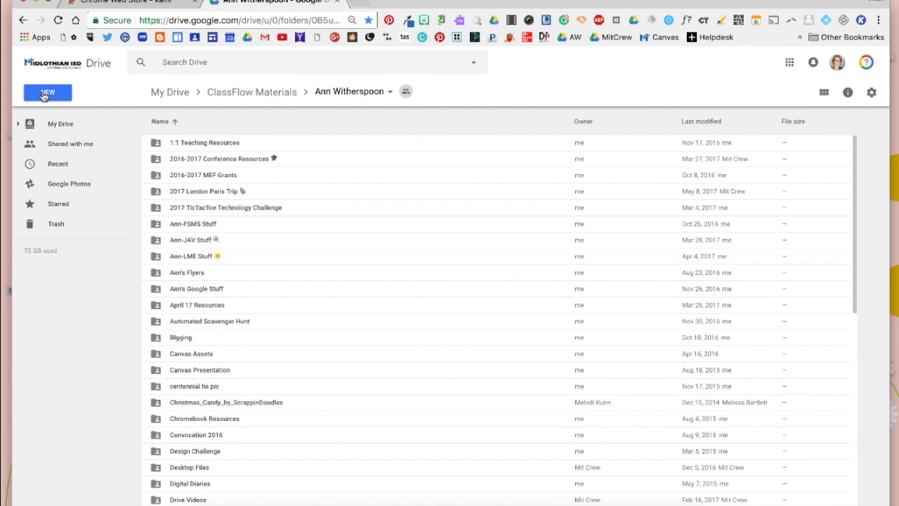
# Step: From Drive's New > More menu, reach the Connect more apps gallery
pyautogui.click(48, 93)
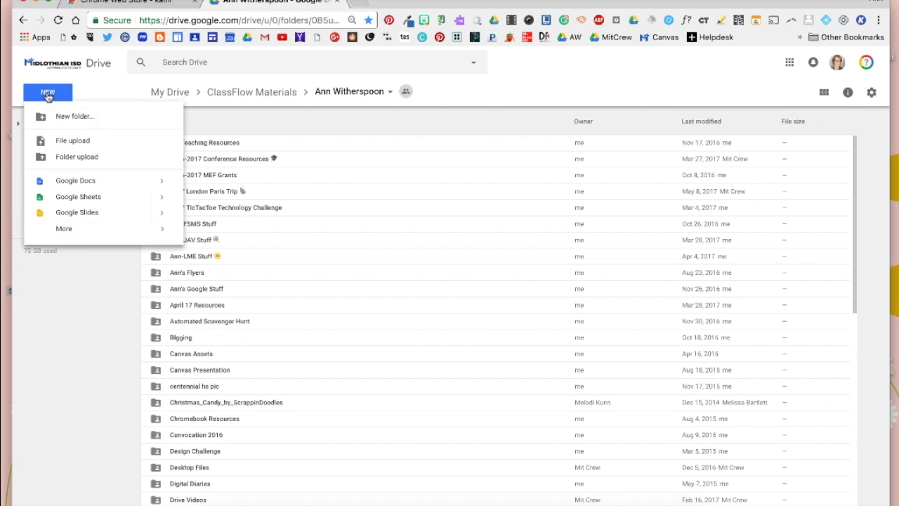
pyautogui.click(64, 228)
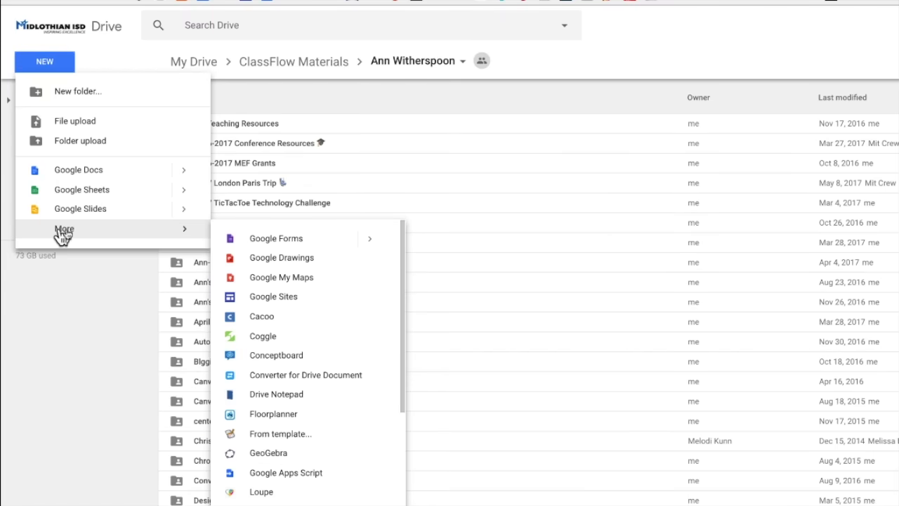
pyautogui.scroll(-3)
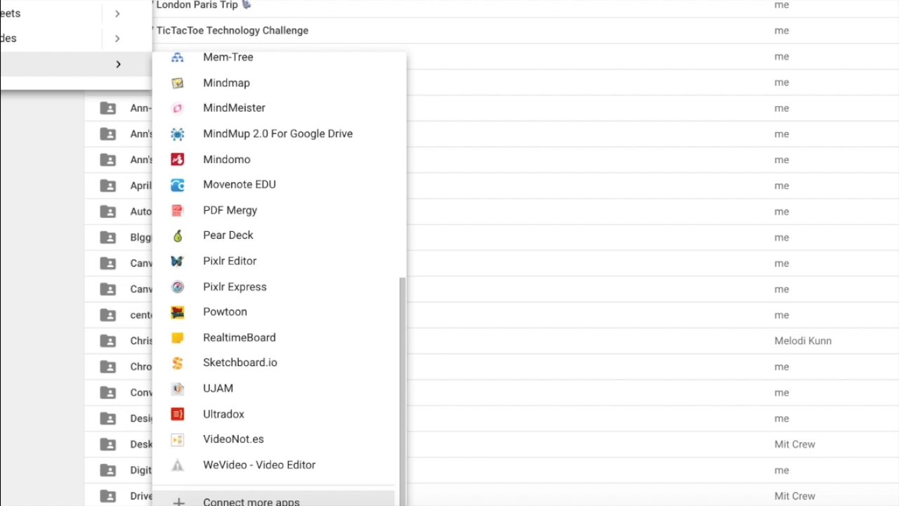
pyautogui.click(251, 500)
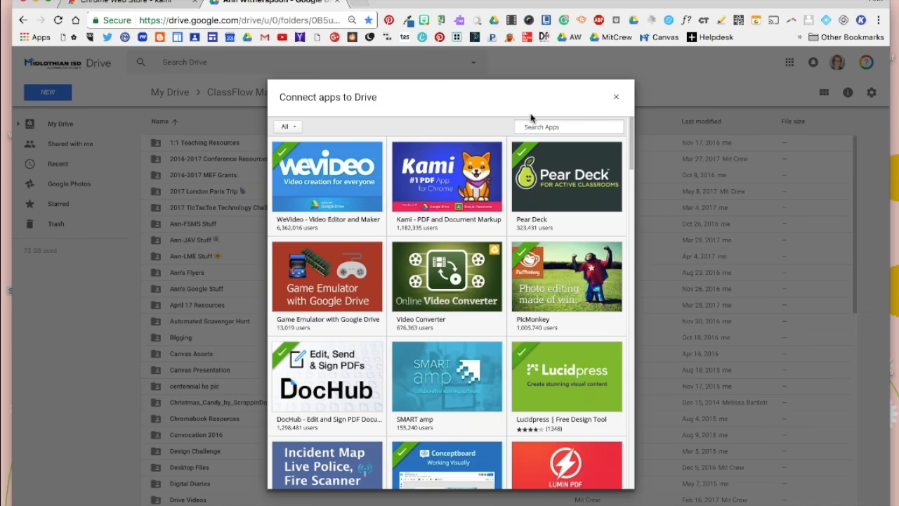
# Step: Search 'kami', connect Kami as a default Drive app, and return to the folder view
pyautogui.write('kami')
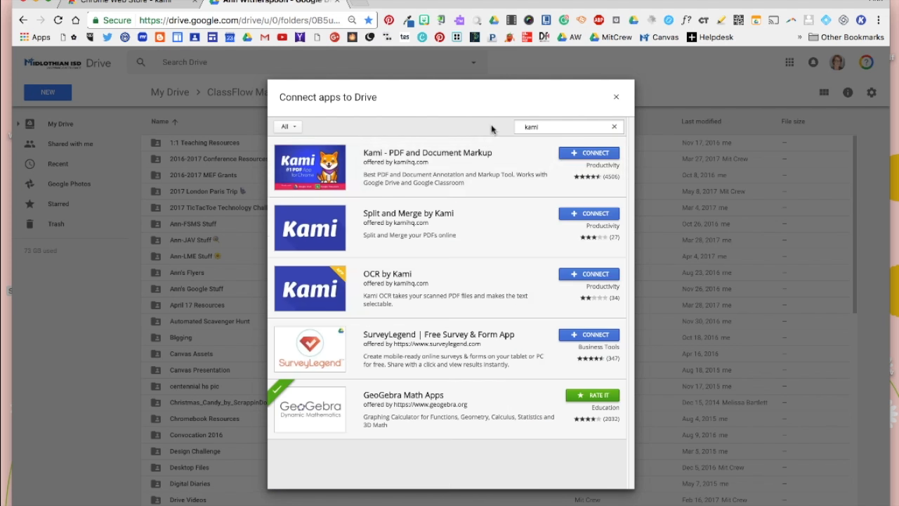
pyautogui.moveTo(545, 167)
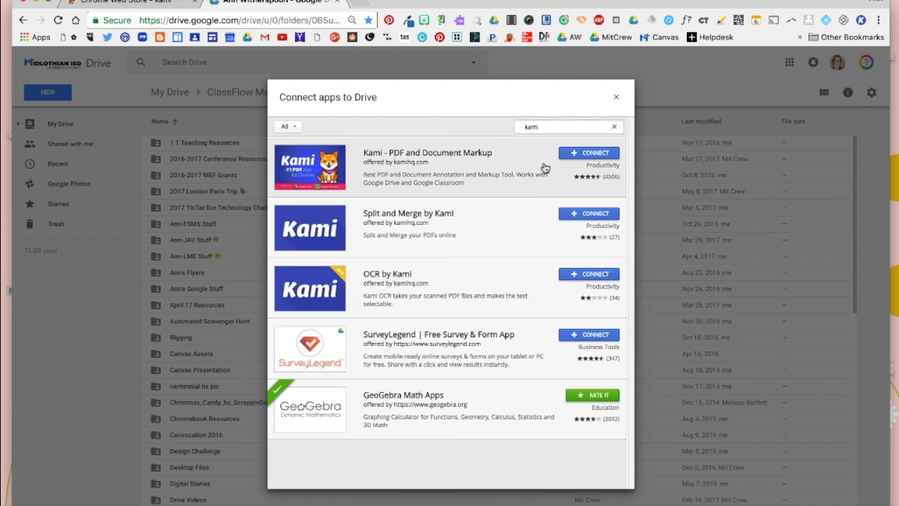
pyautogui.click(588, 151)
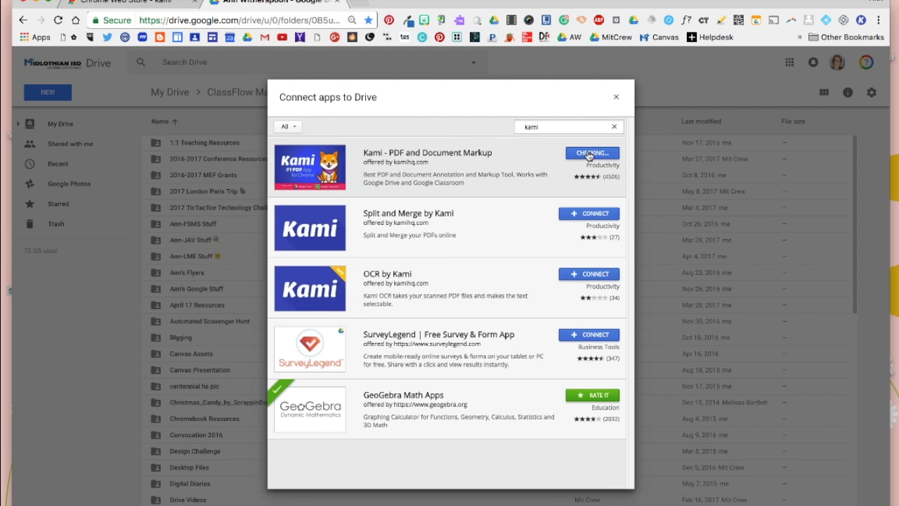
pyautogui.click(591, 153)
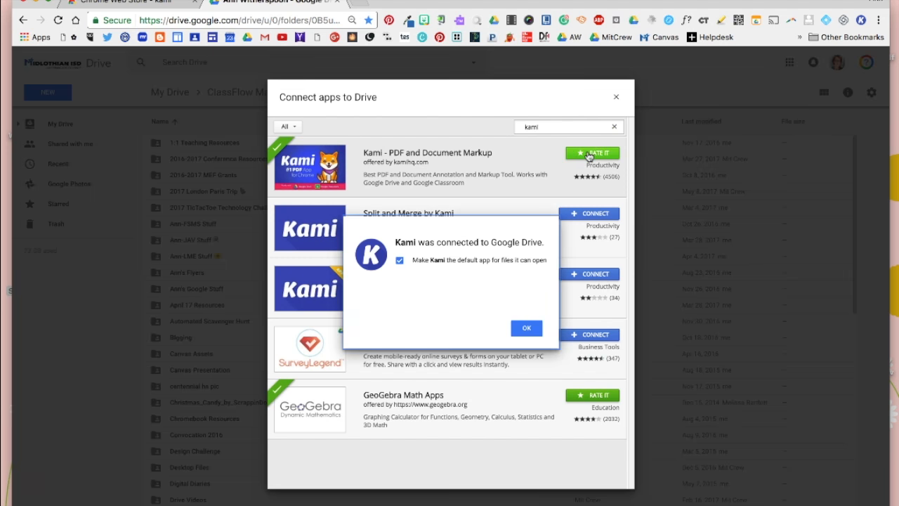
pyautogui.moveTo(461, 254)
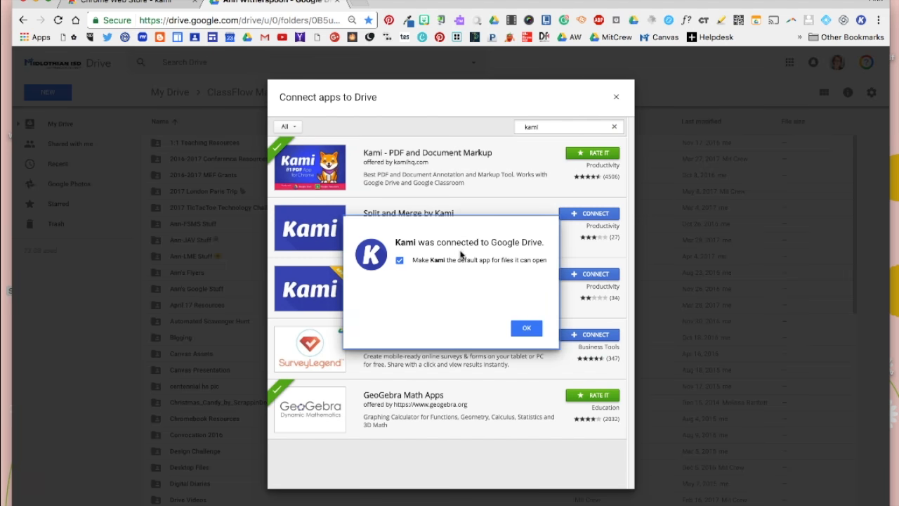
pyautogui.moveTo(486, 272)
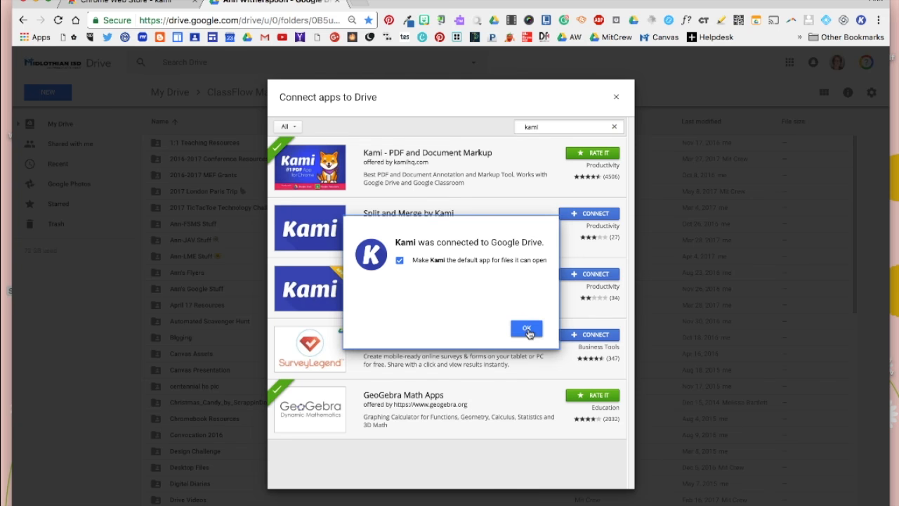
pyautogui.click(526, 327)
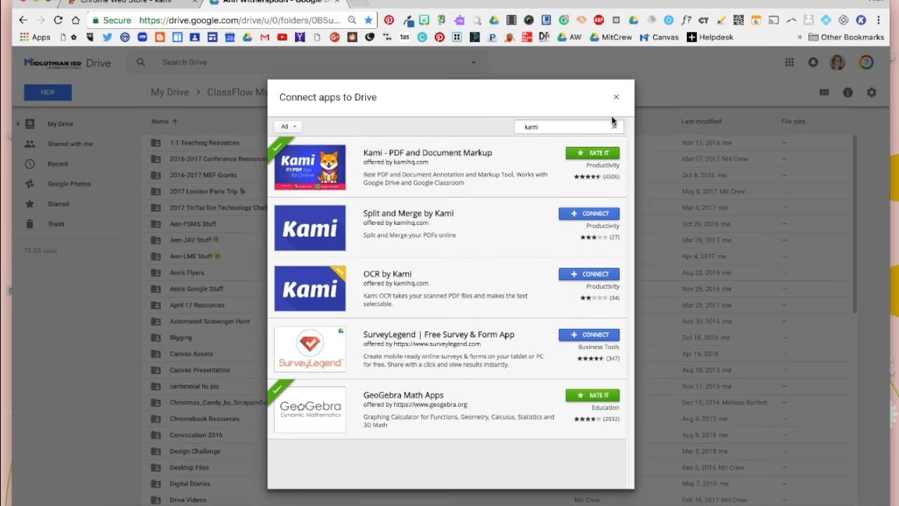
pyautogui.click(616, 95)
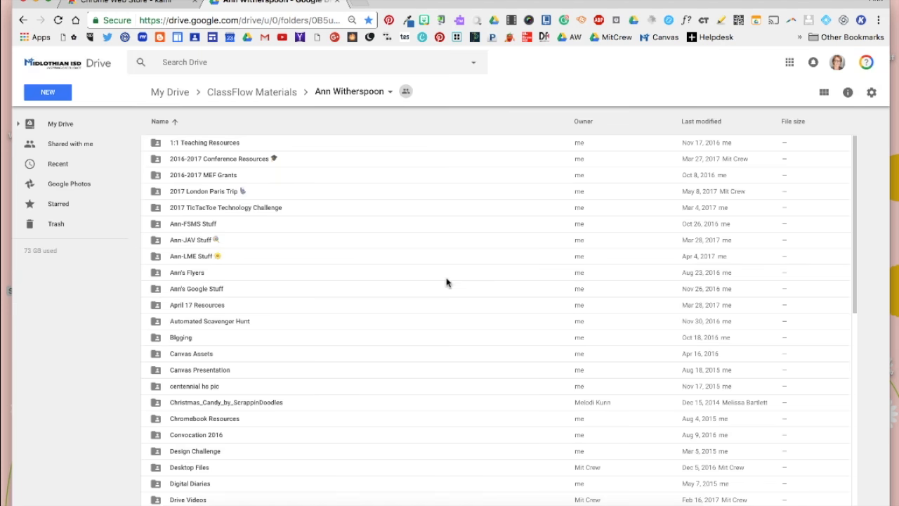
pyautogui.moveTo(457, 208)
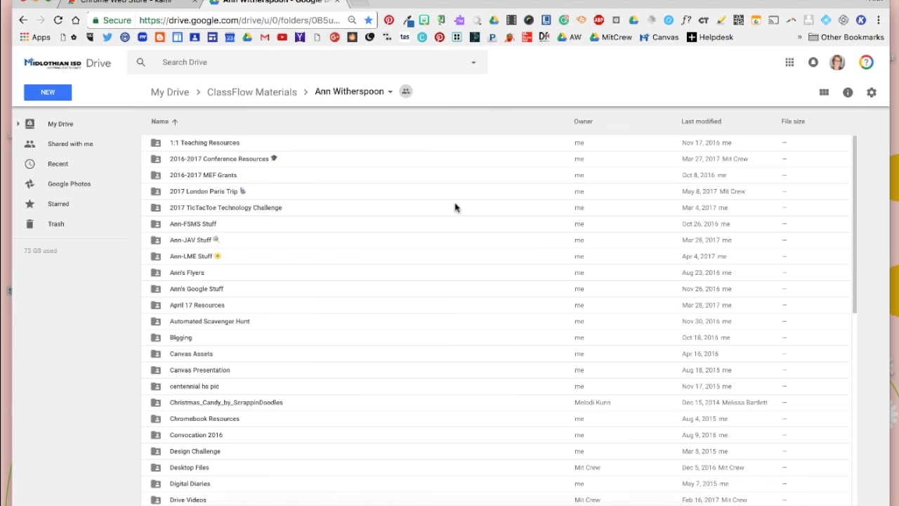
# Step: Switch back to the New Tab page in Chrome
pyautogui.click(358, 2)
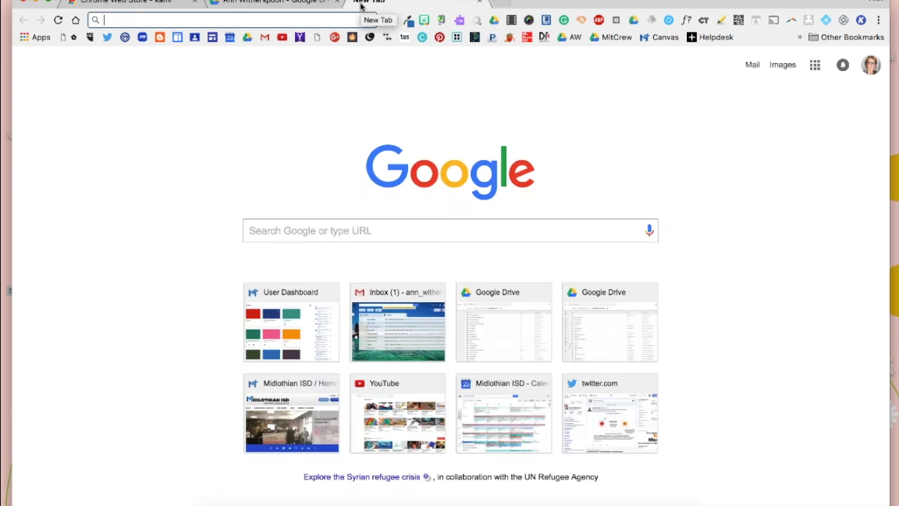